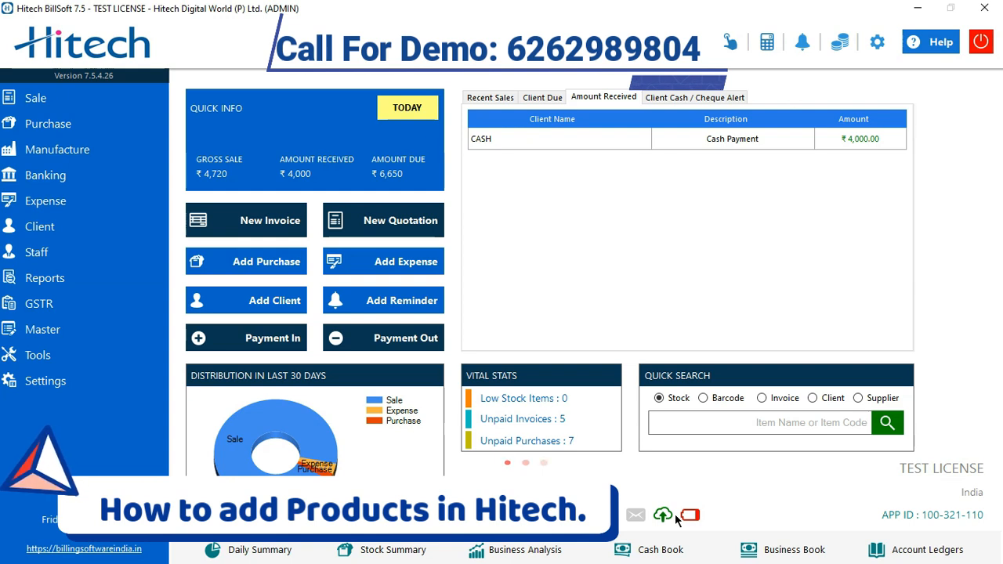
mouse_move(726, 293)
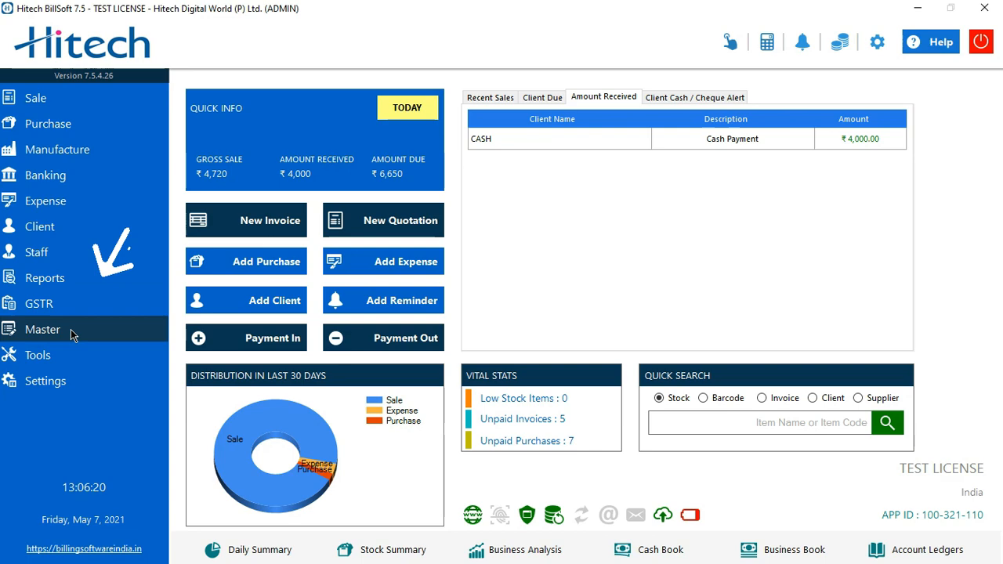
- Expand the Master menu to show Add Product, Add Service and other master options
left_click(42, 329)
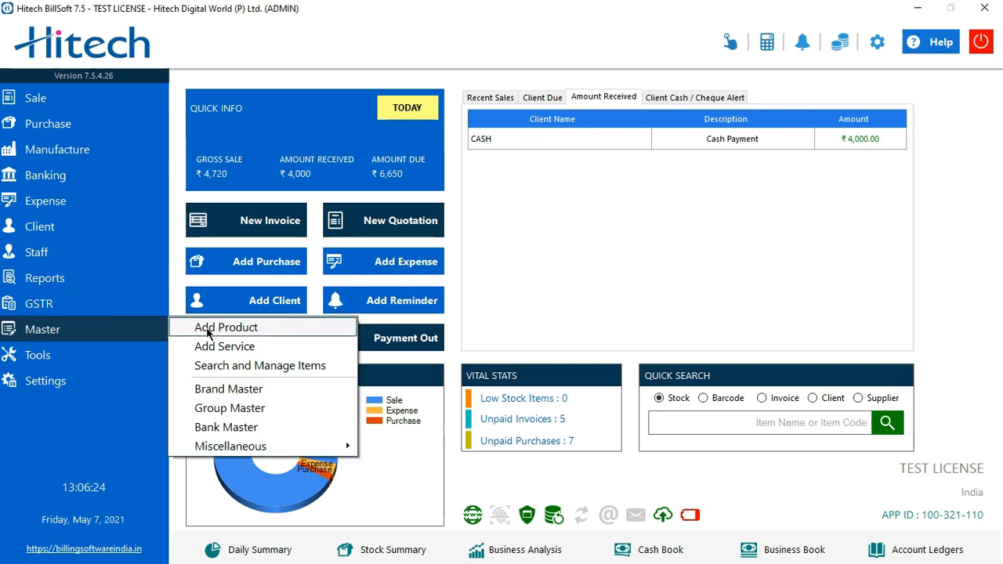
- Start a new product via Add Product and focus the Group field
left_click(226, 328)
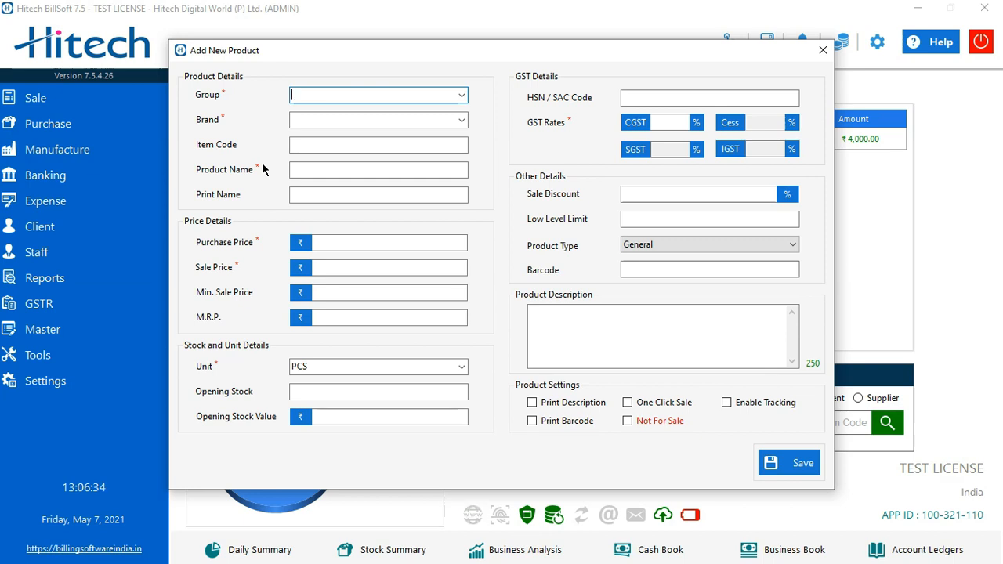
mouse_move(239, 151)
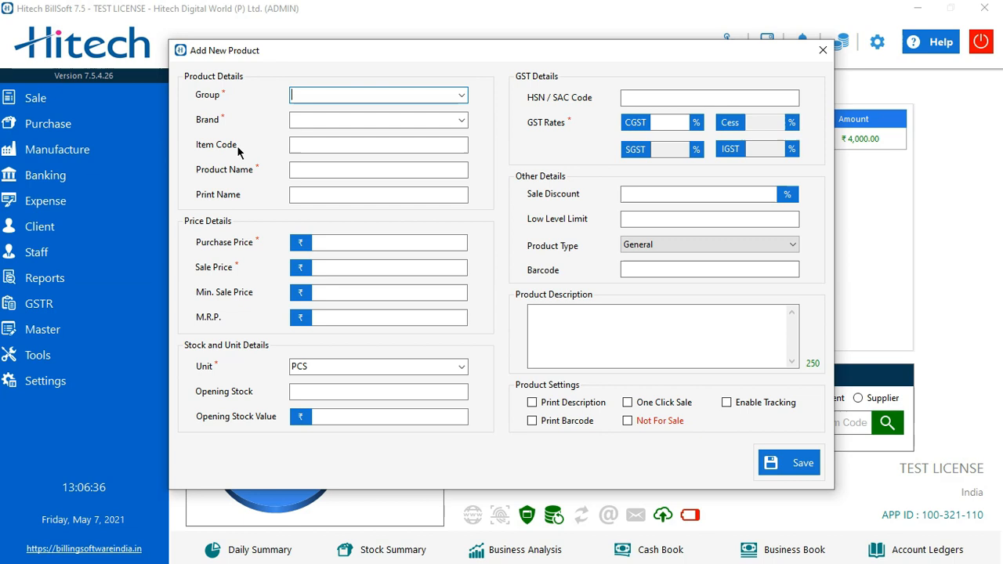
left_click(378, 144)
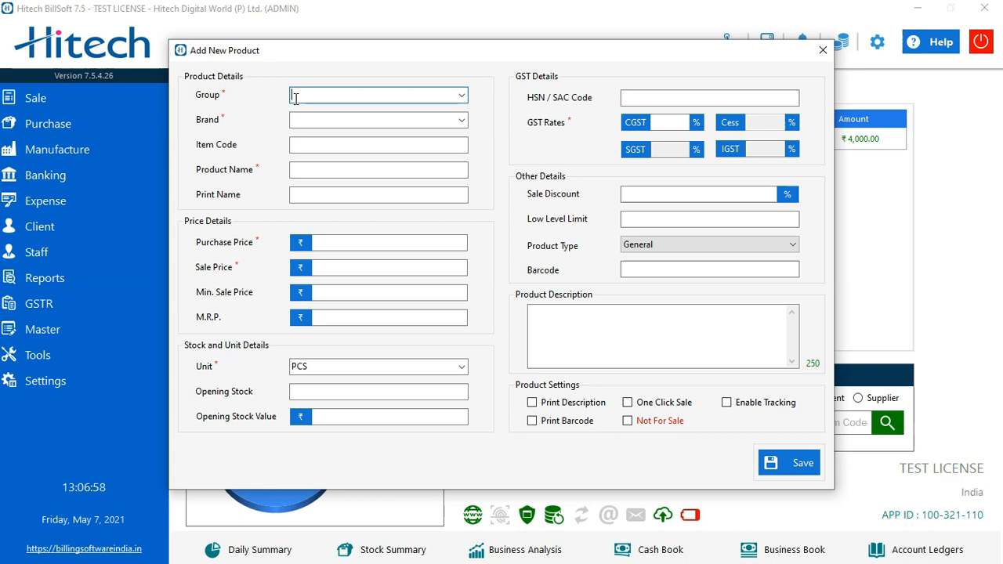
- Enter group Chips, brand Lays and product name Lays 25GM Sweet And Salty
type("chips")
left_click(378, 171)
type("Lays 25")
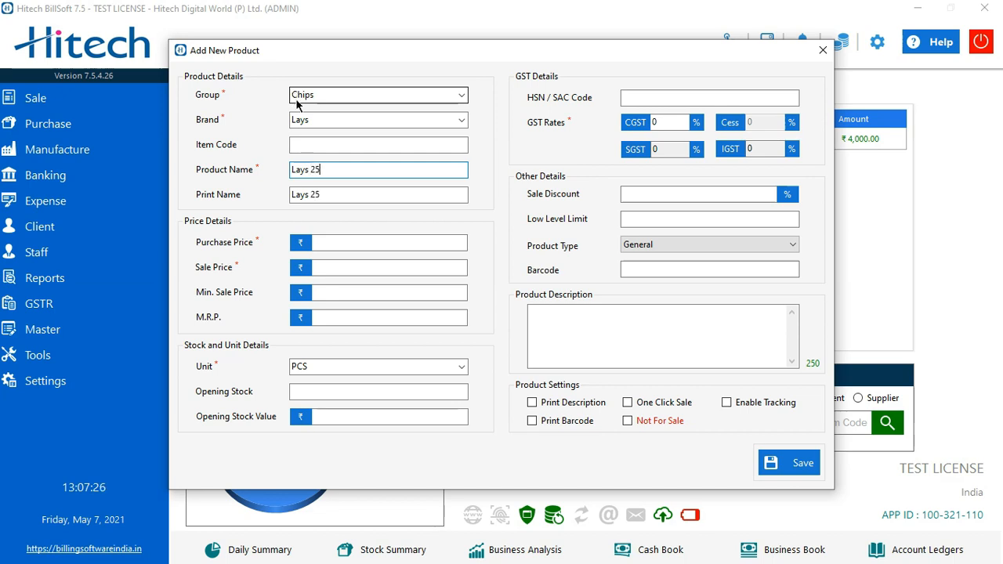
type("gm s")
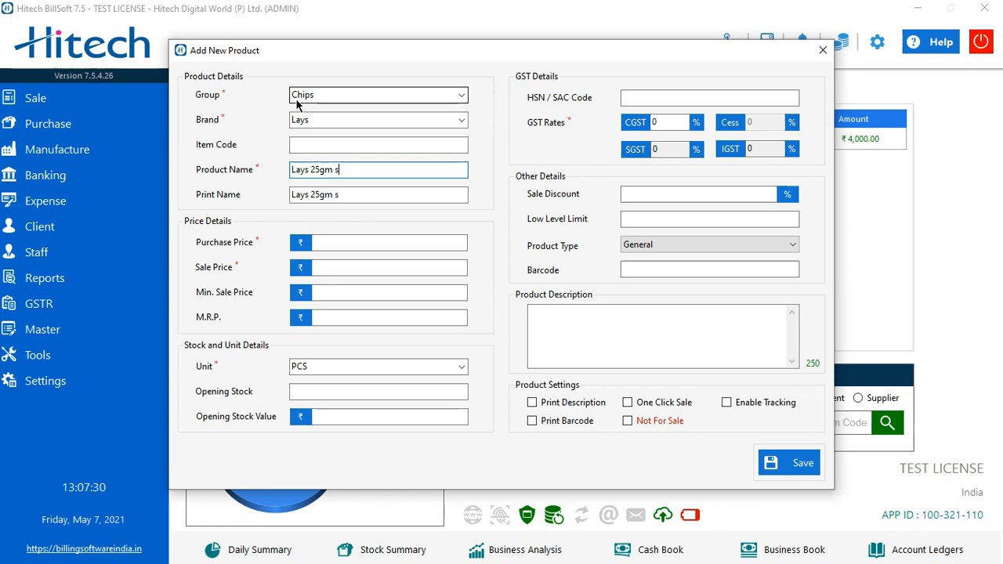
type("weet and Salty")
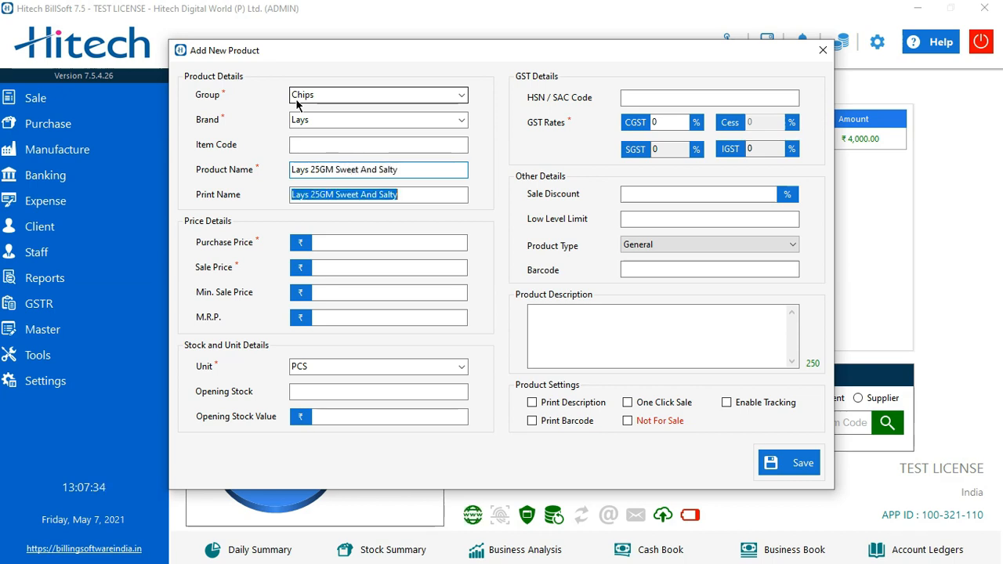
left_click(379, 242)
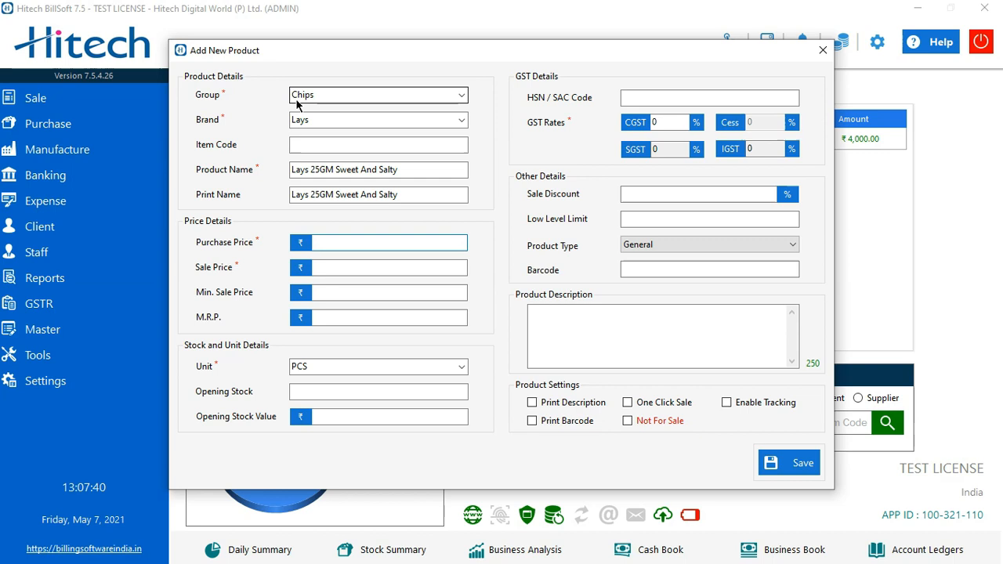
- Enter purchase price 4 and sale price 5 for the product
left_click(384, 241)
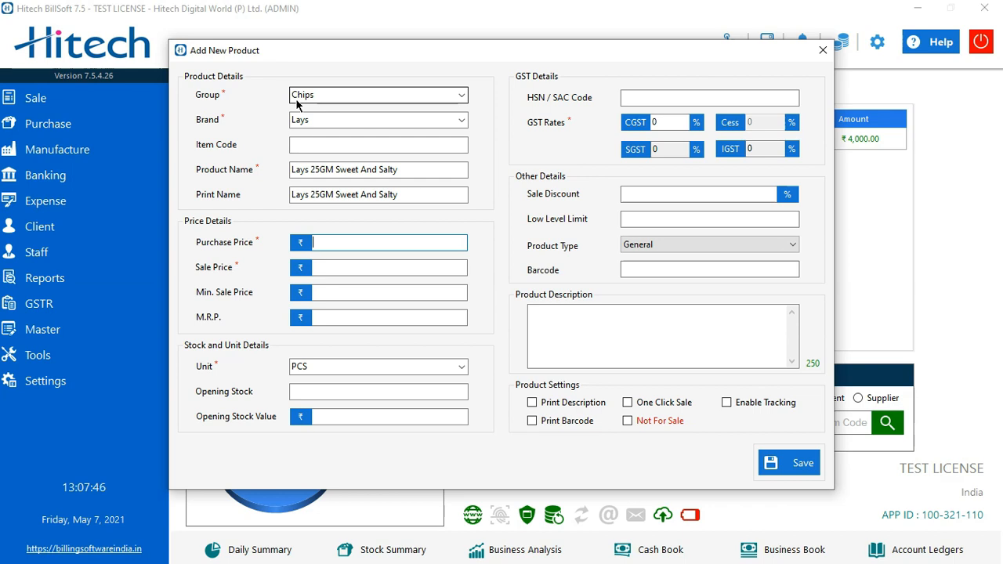
type("4")
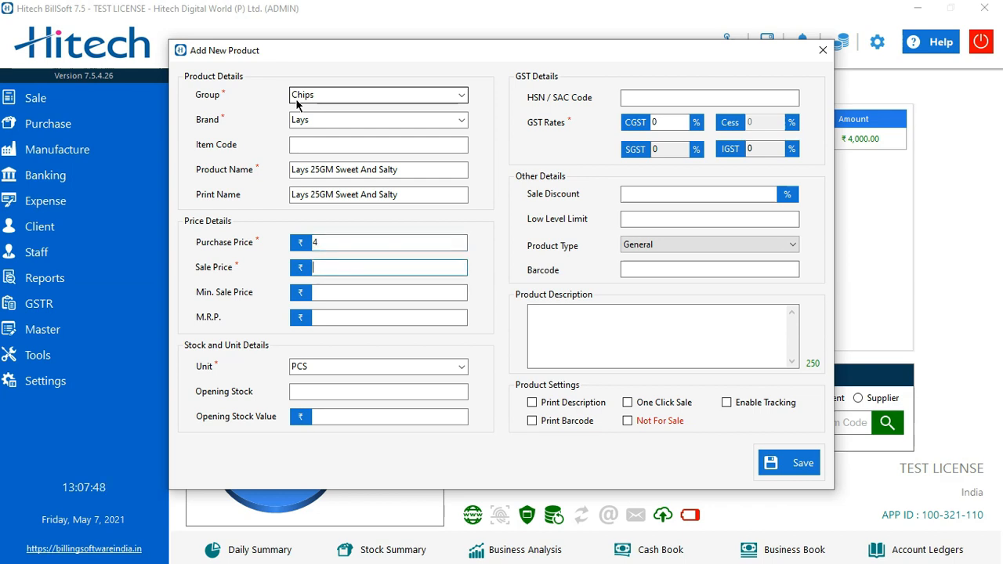
type("5")
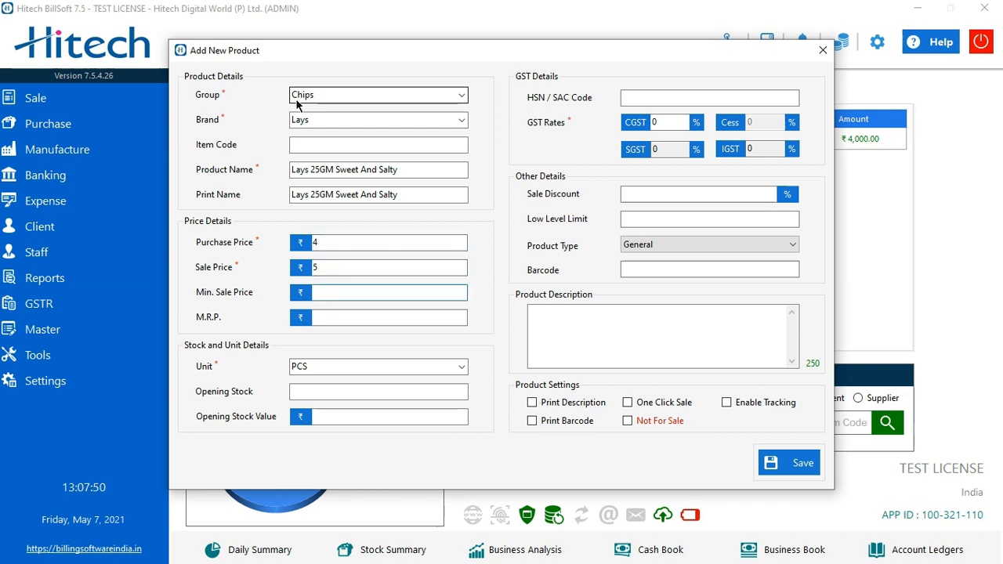
left_click(384, 293)
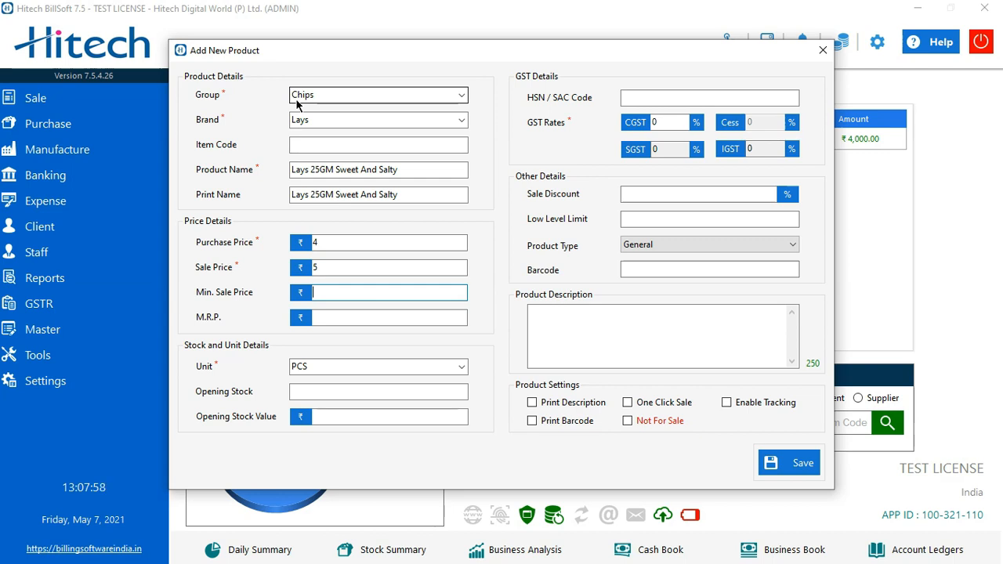
left_click(378, 367)
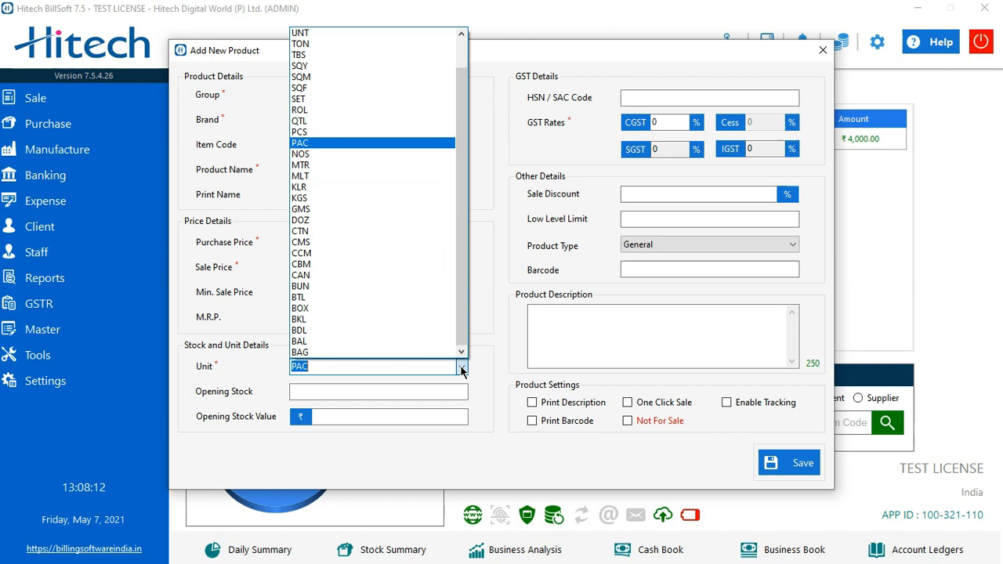
mouse_move(301, 165)
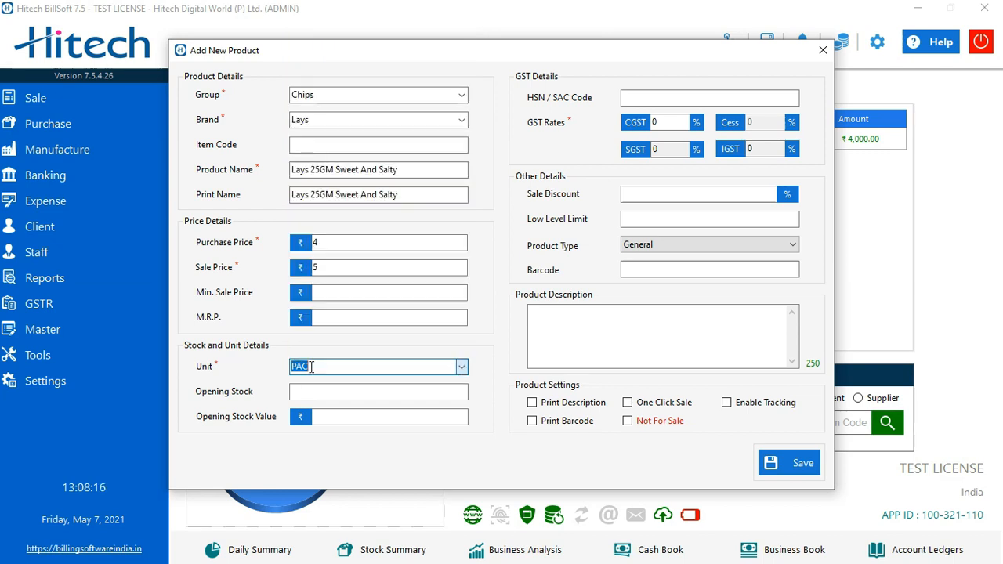
- Choose unit PAC and opening stock 10, giving an opening stock value of 40
left_click(378, 392)
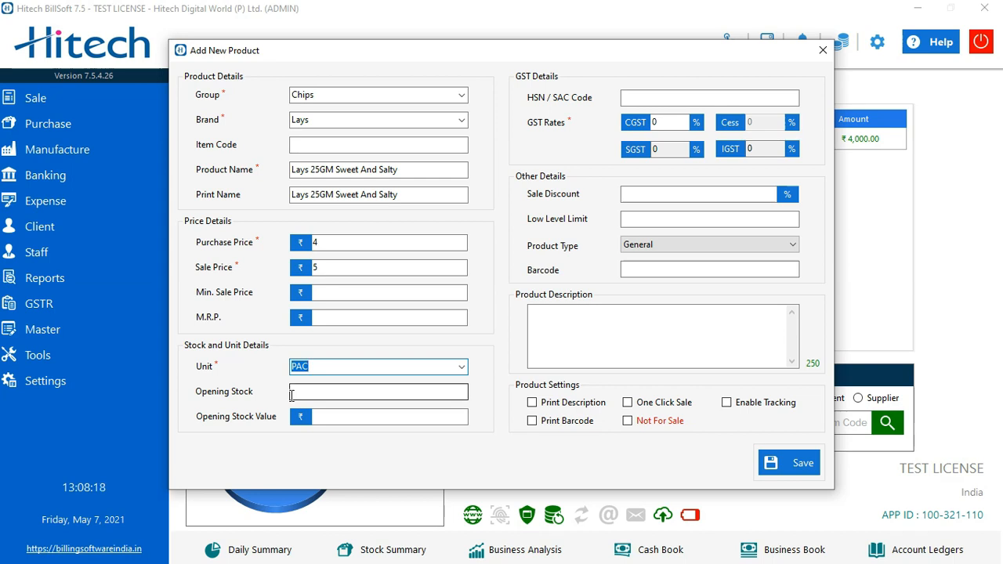
left_click(379, 392)
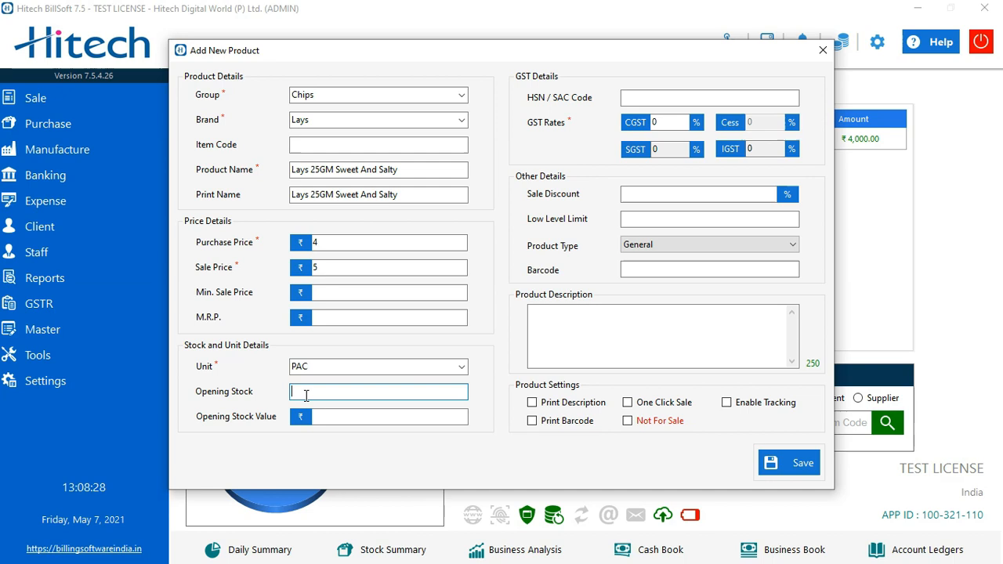
type("10")
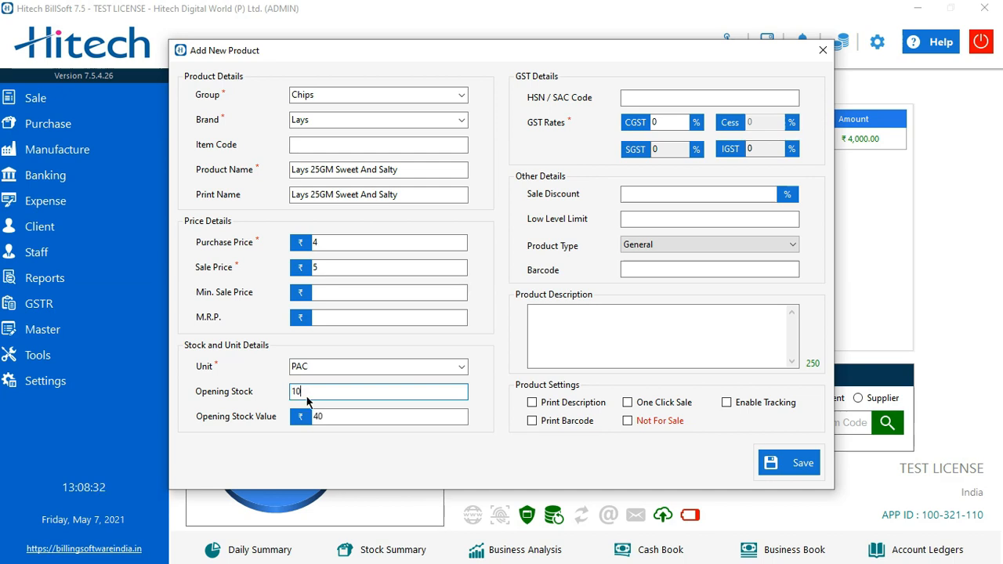
left_click(388, 417)
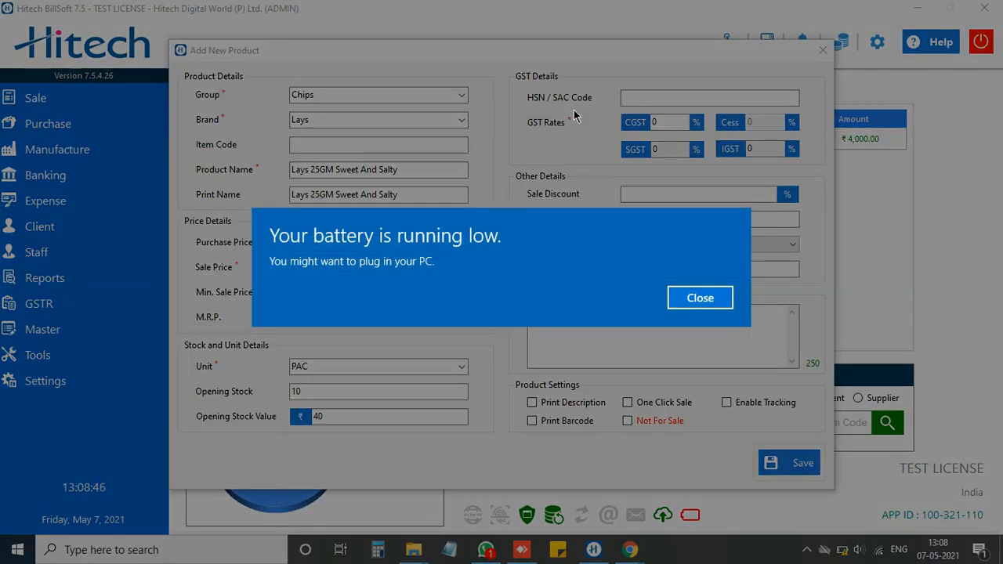
left_click(700, 298)
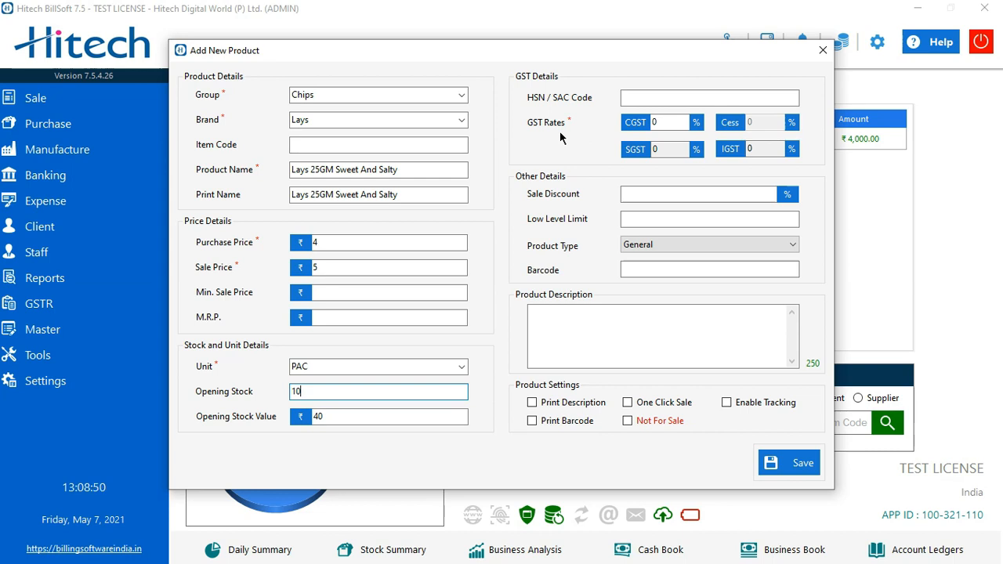
mouse_move(671, 141)
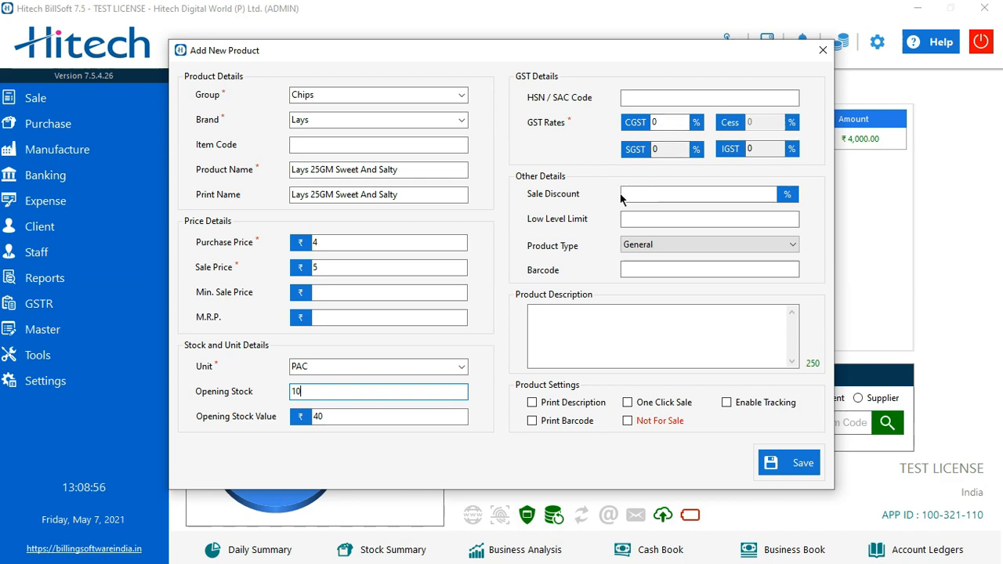
left_click(697, 194)
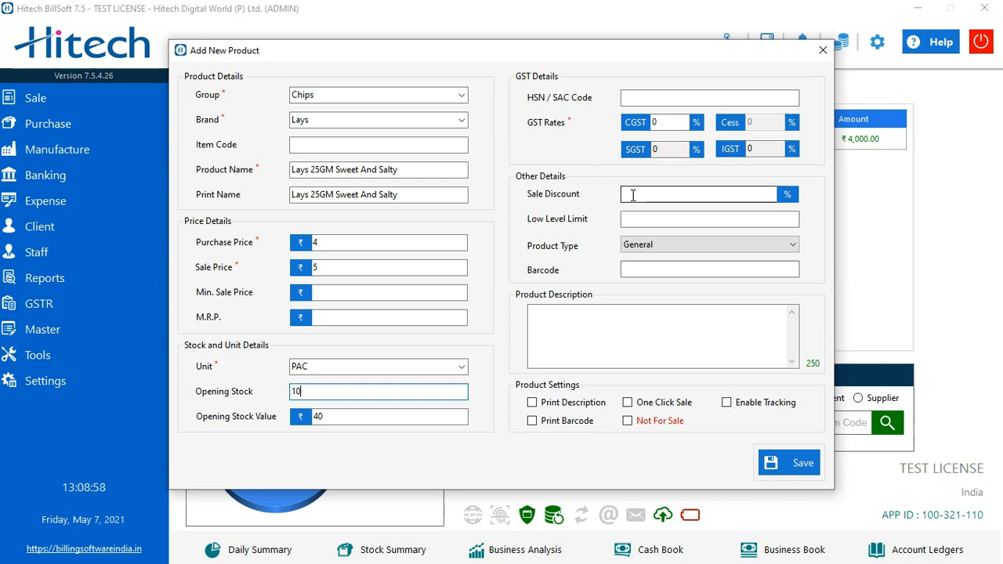
mouse_move(665, 194)
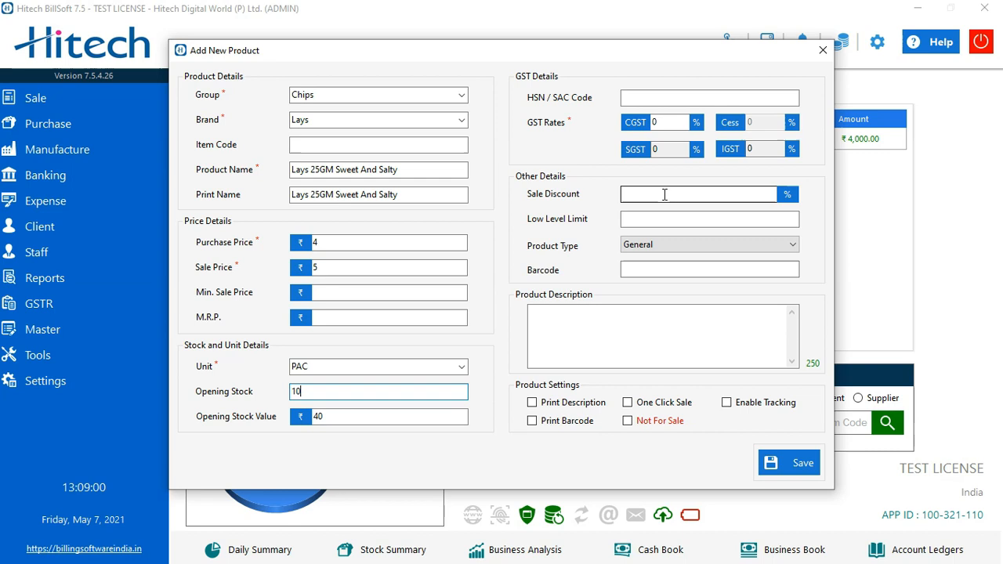
mouse_move(803, 204)
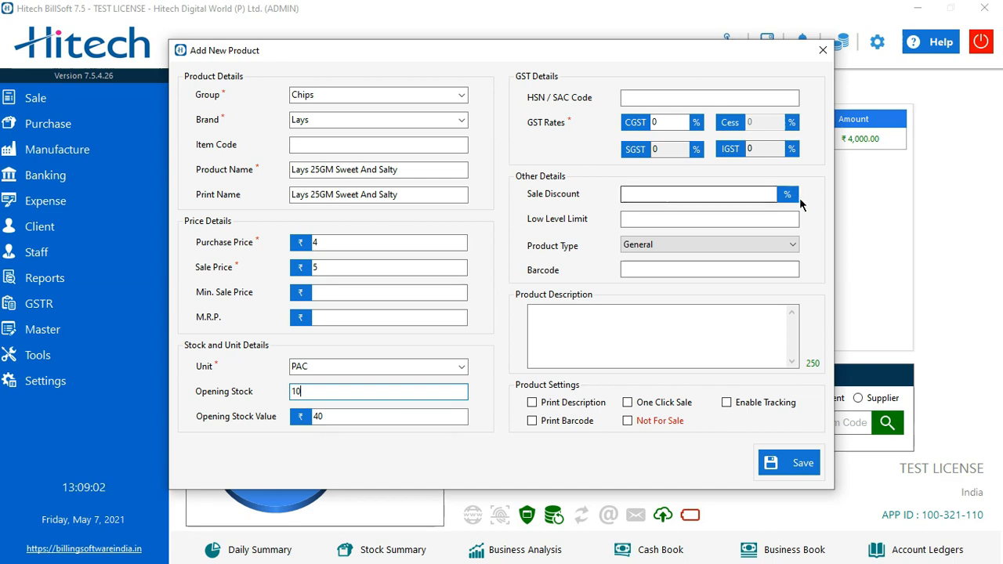
left_click(709, 220)
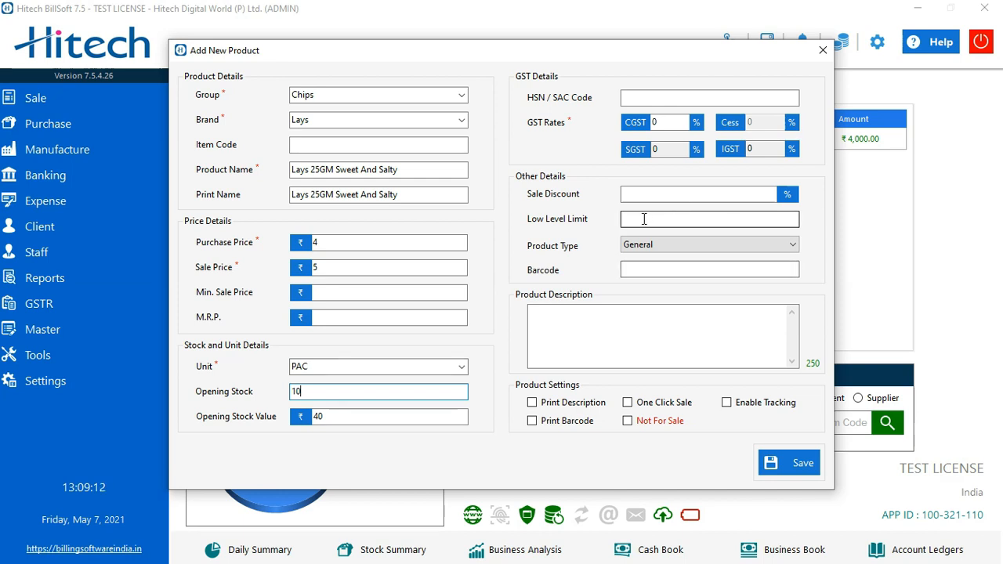
- Enter a low stock limit of 2 for the product
type("2")
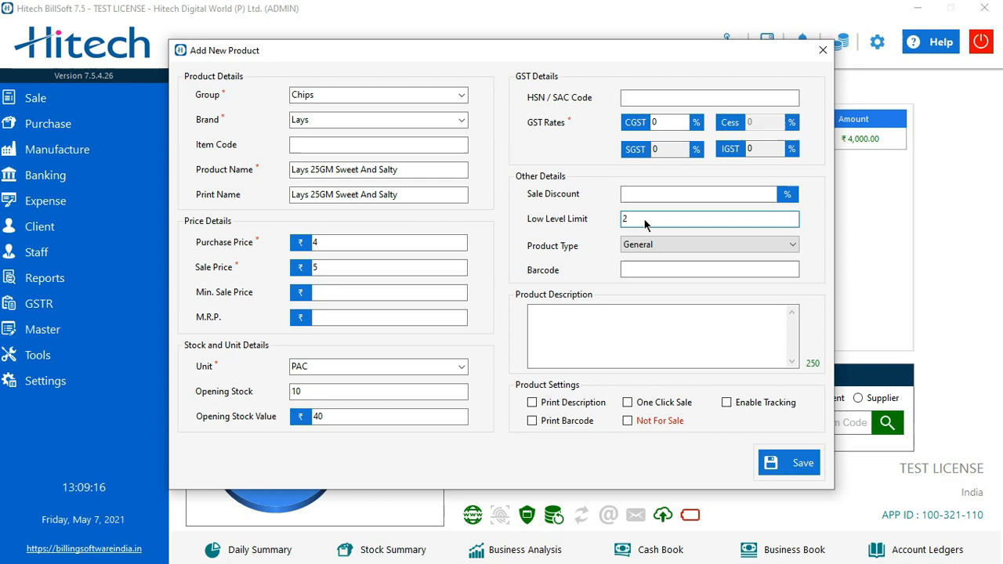
left_click(705, 220)
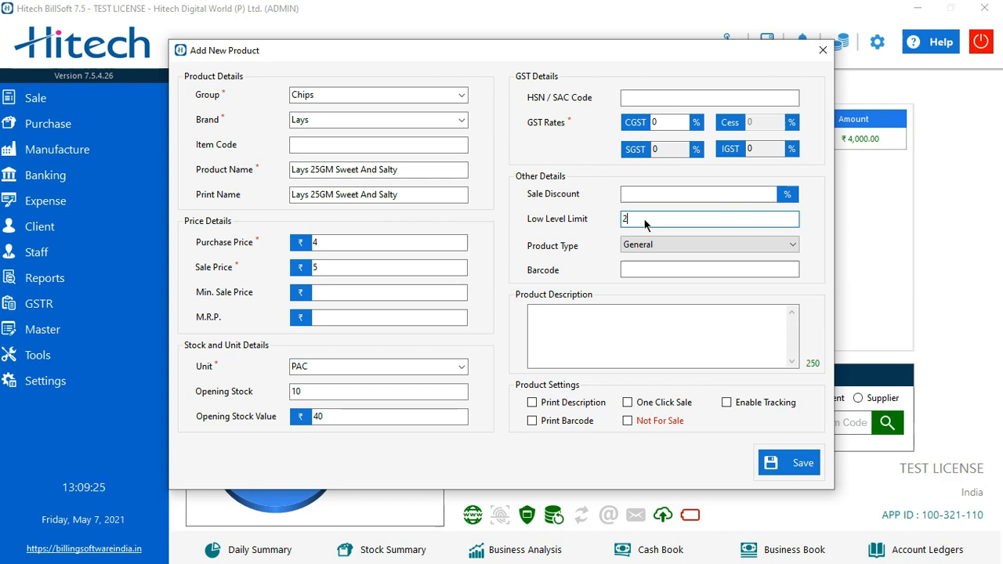
left_click(708, 244)
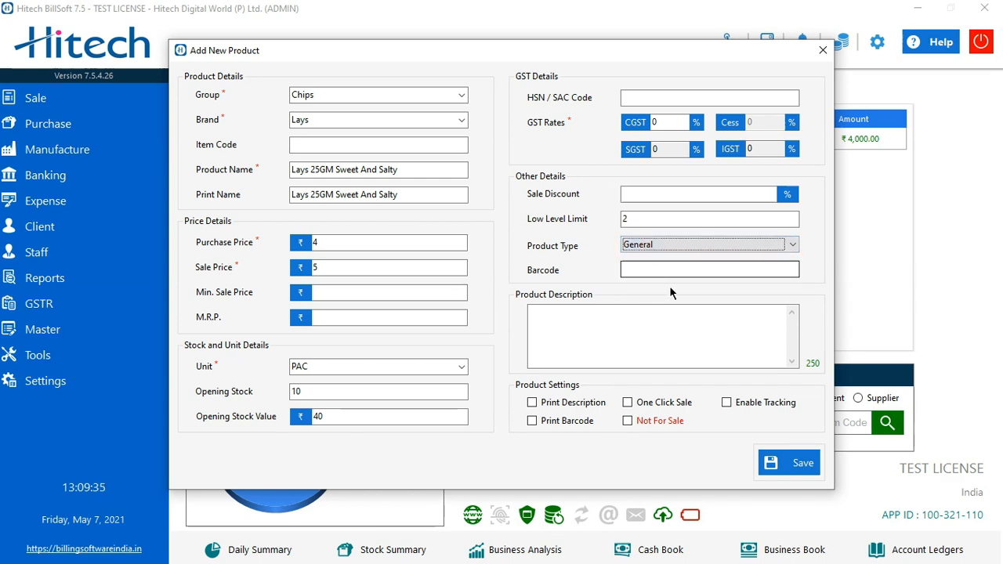
left_click(709, 270)
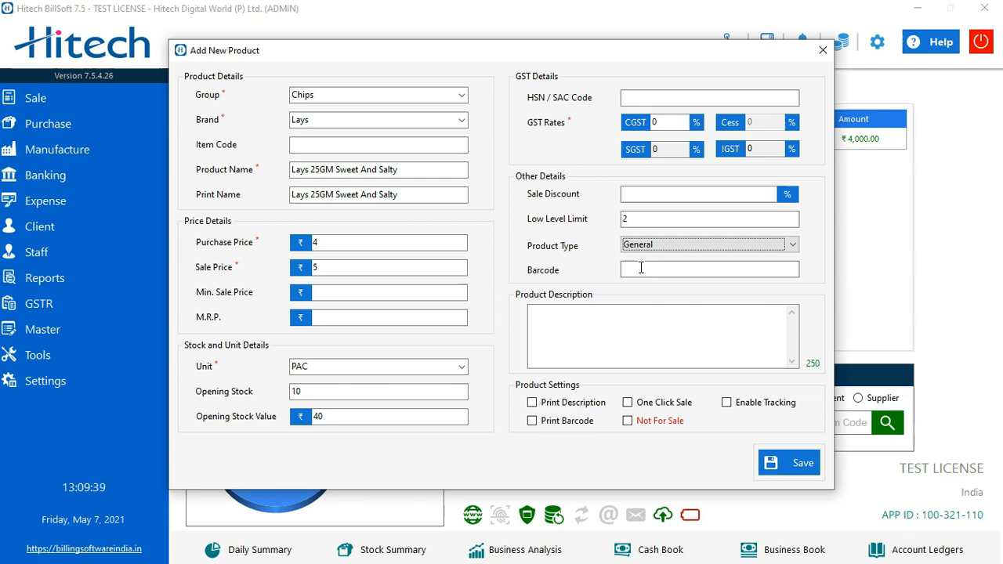
left_click(661, 332)
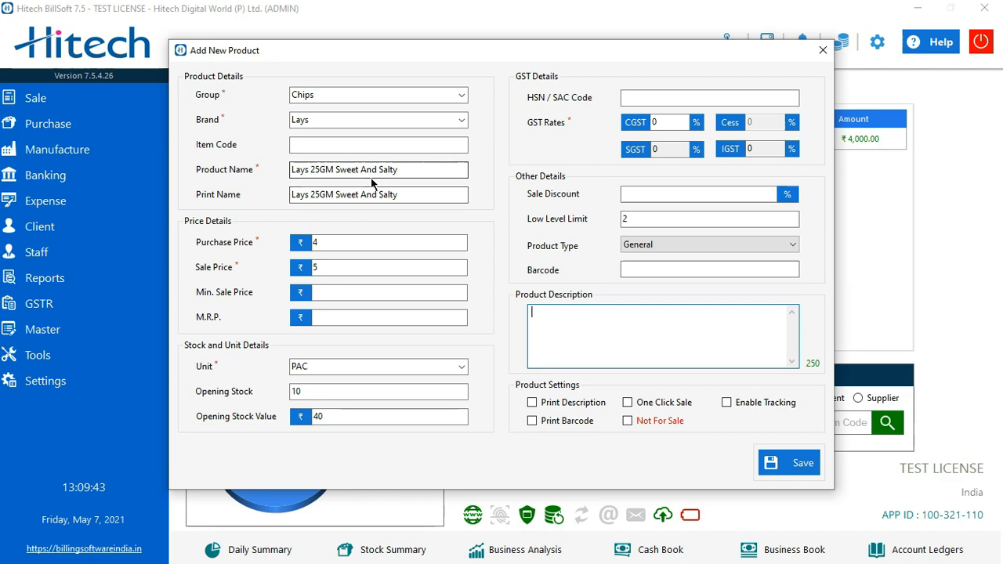
mouse_move(556, 346)
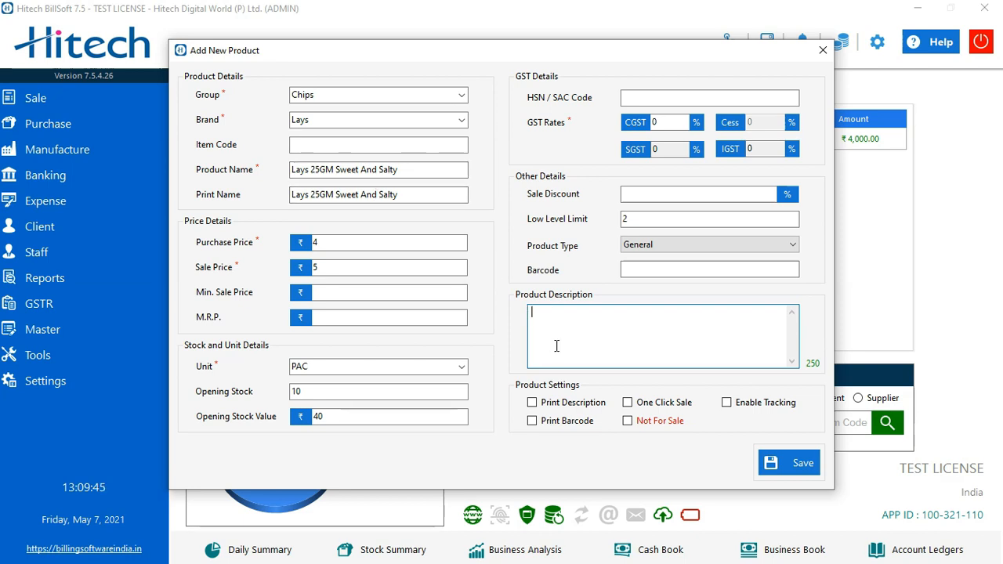
mouse_move(538, 335)
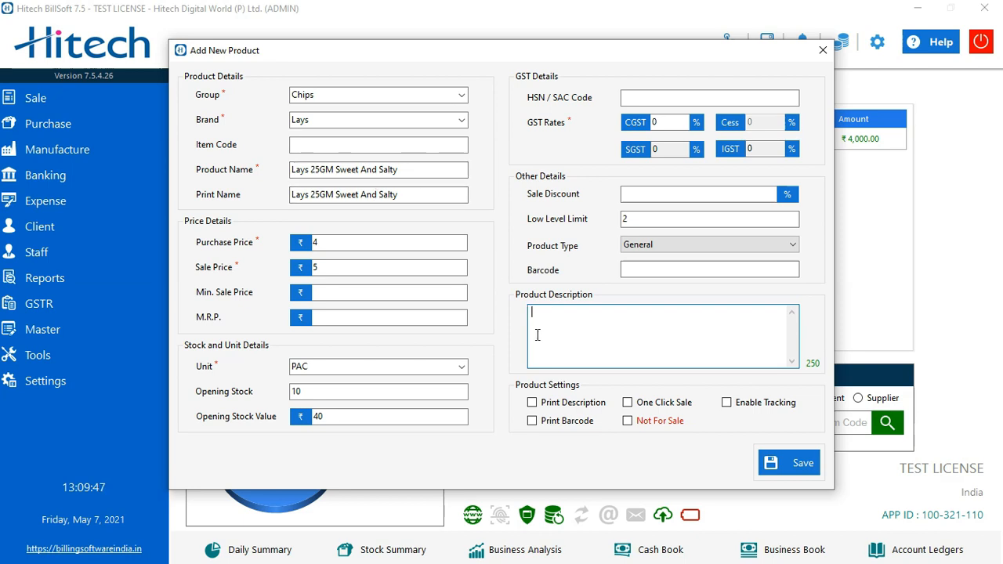
mouse_move(530, 373)
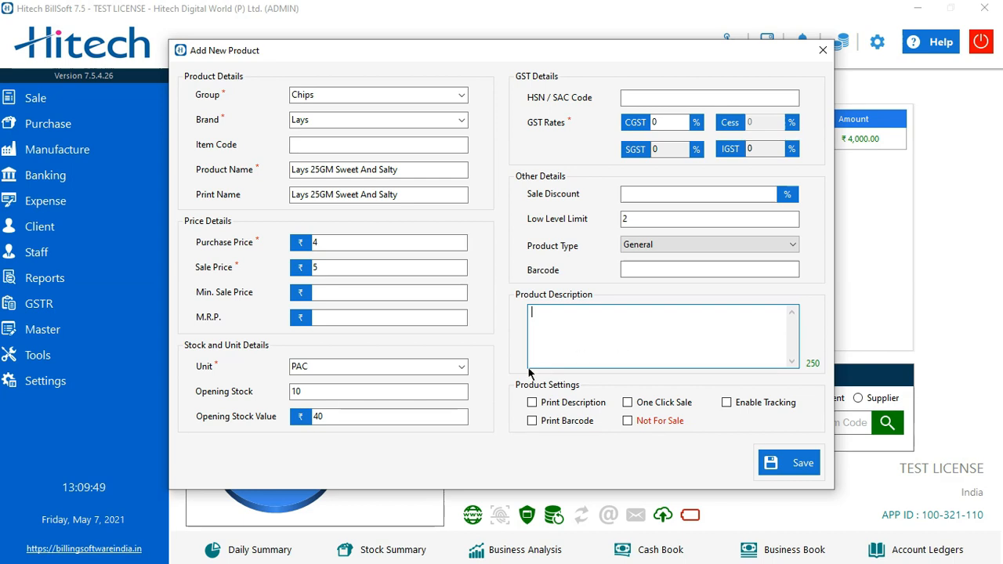
mouse_move(549, 400)
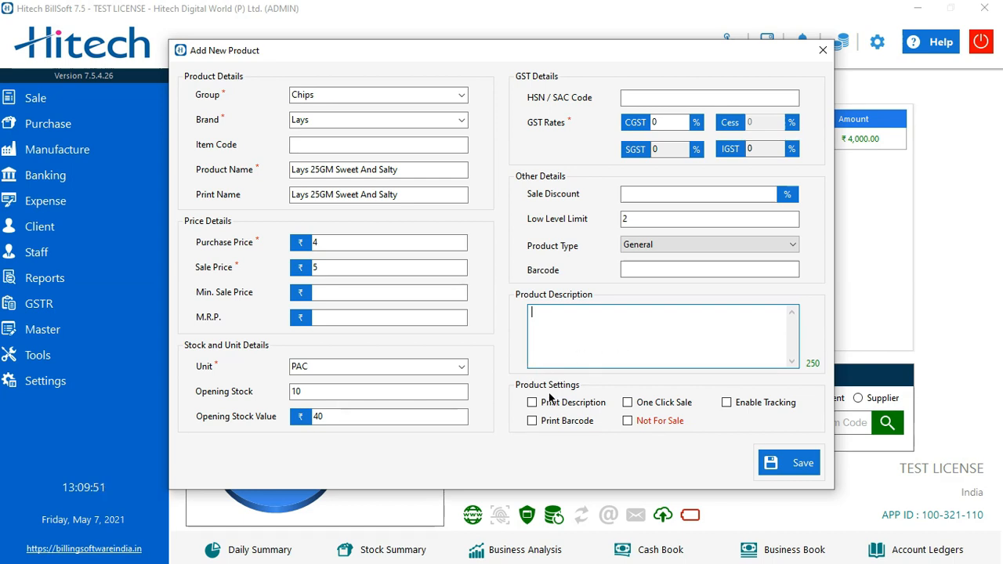
mouse_move(533, 401)
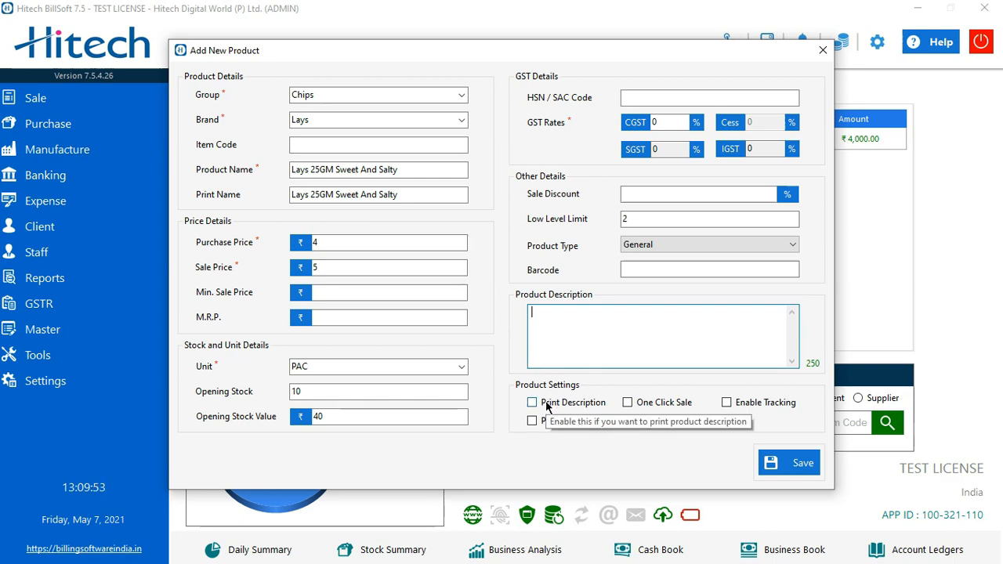
- Switch on Print Description in the product settings
left_click(533, 401)
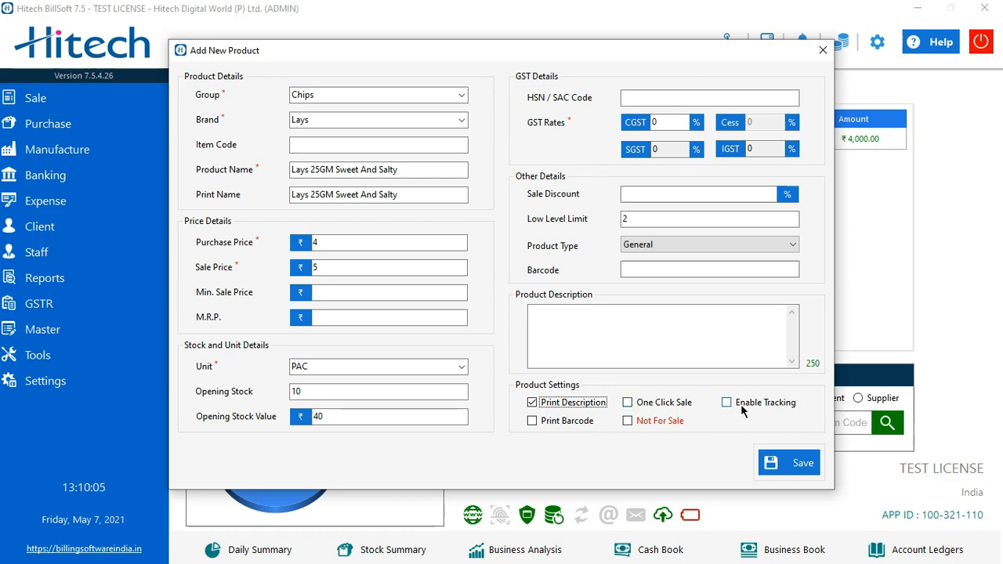
mouse_move(727, 401)
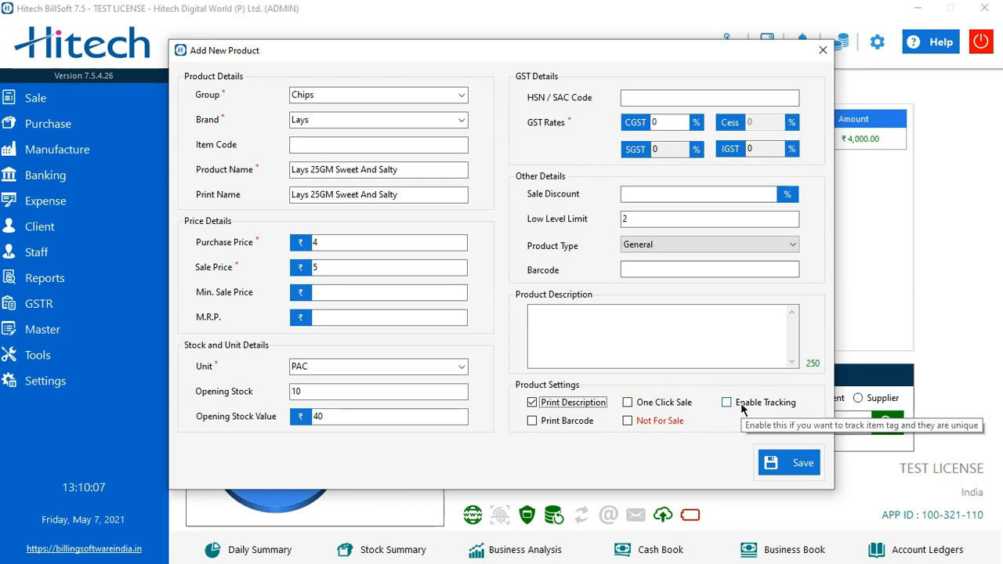
mouse_move(572, 415)
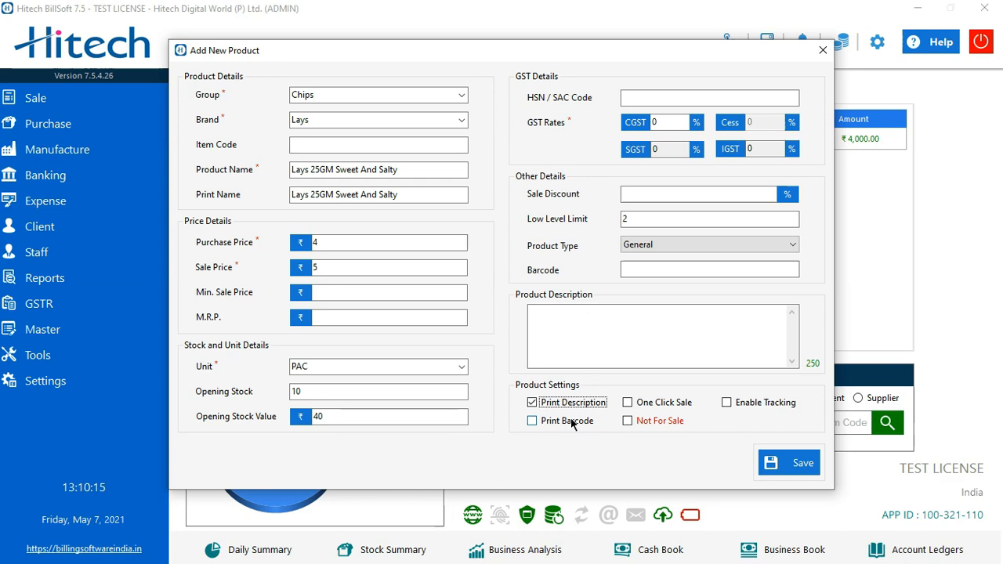
mouse_move(627, 420)
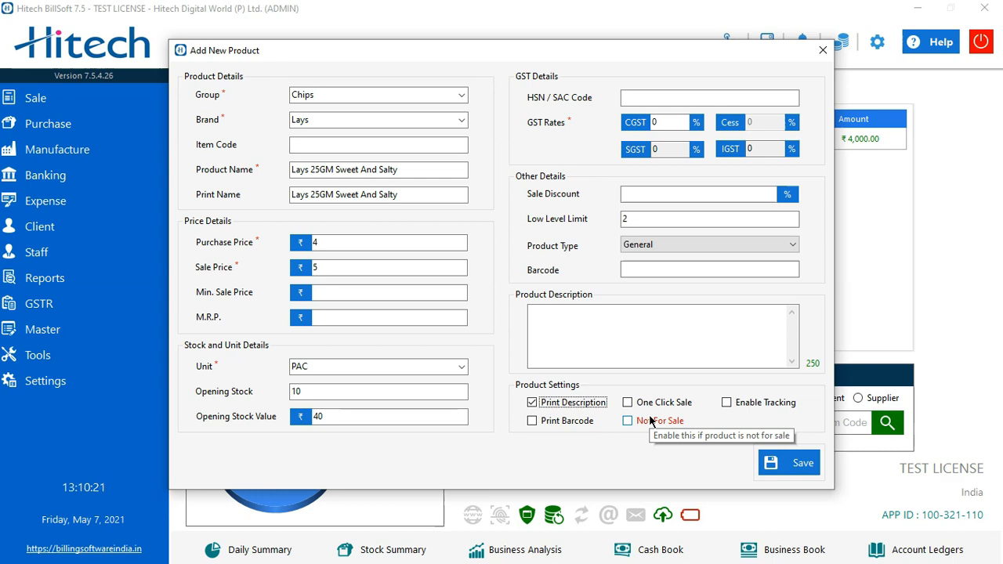
mouse_move(649, 422)
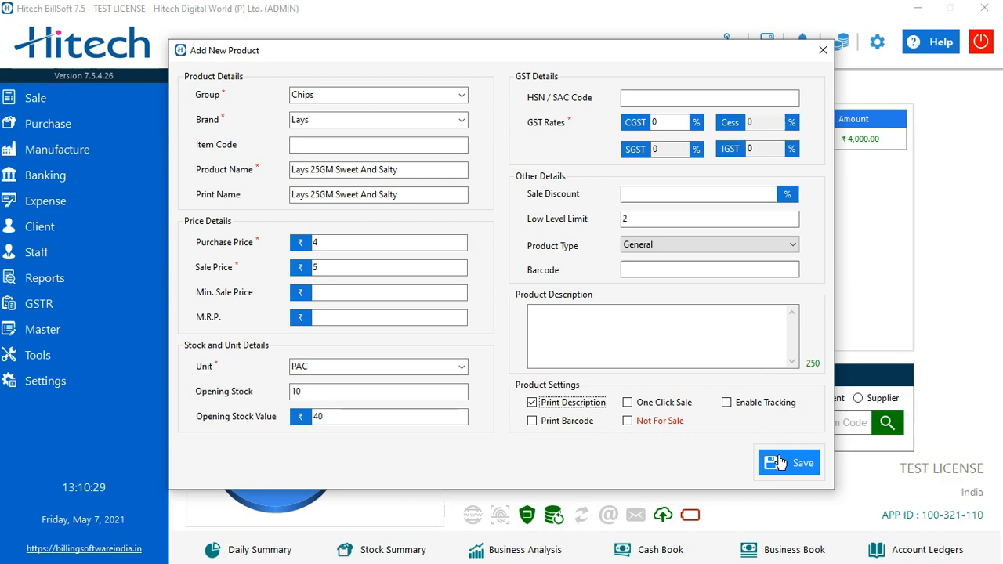
- Save the Lays 25GM Sweet And Salty product and close the form
left_click(788, 463)
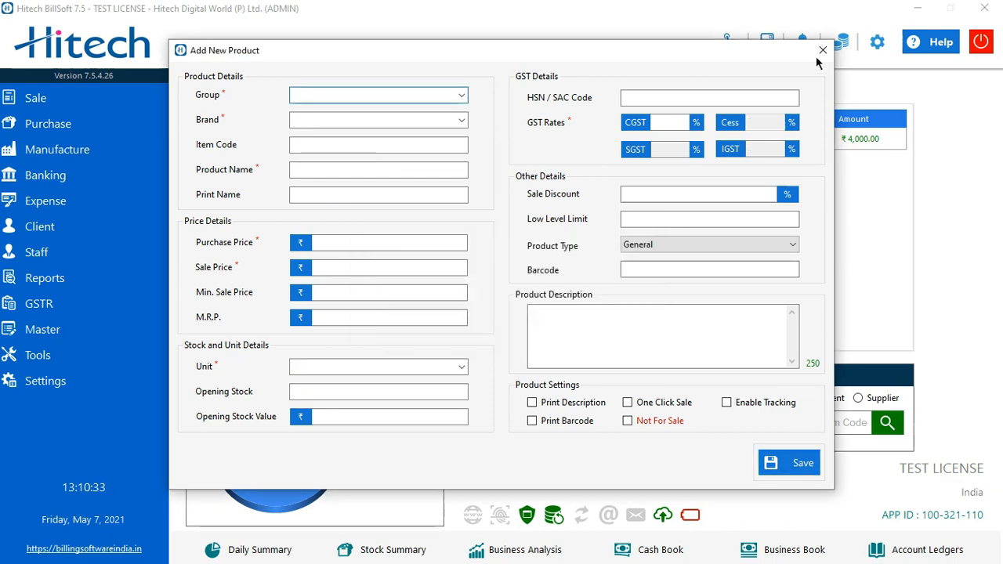
mouse_move(822, 50)
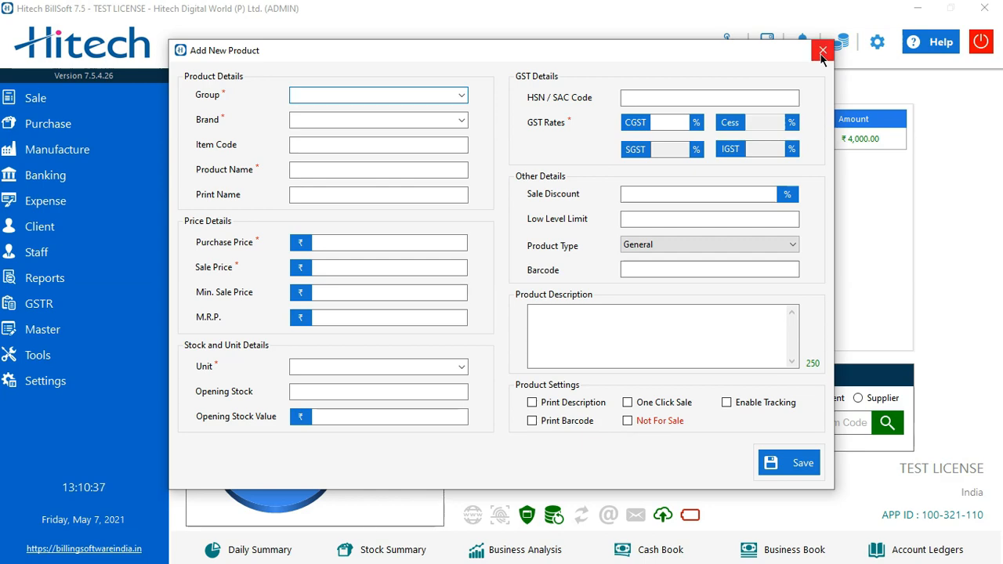
mouse_move(821, 50)
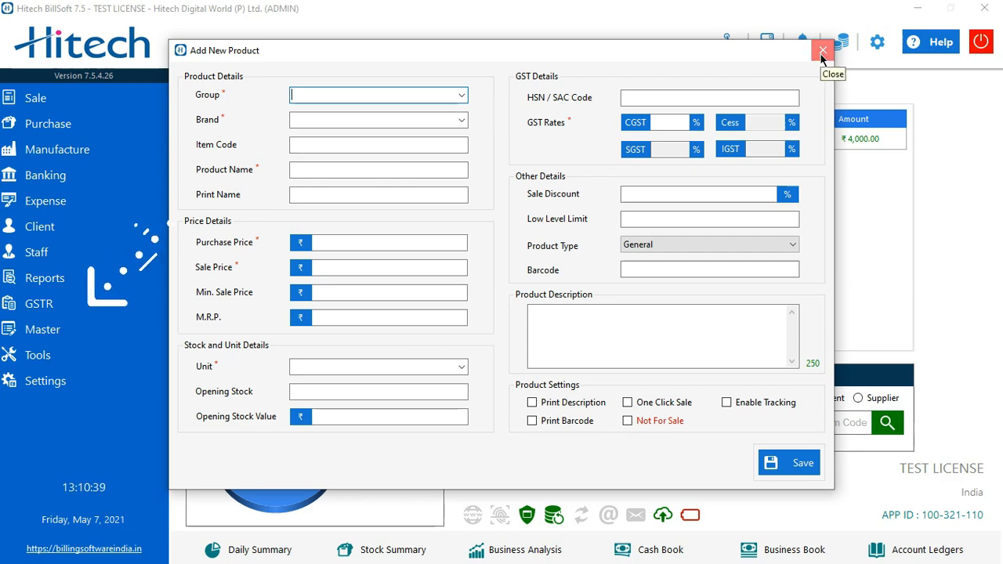
left_click(821, 50)
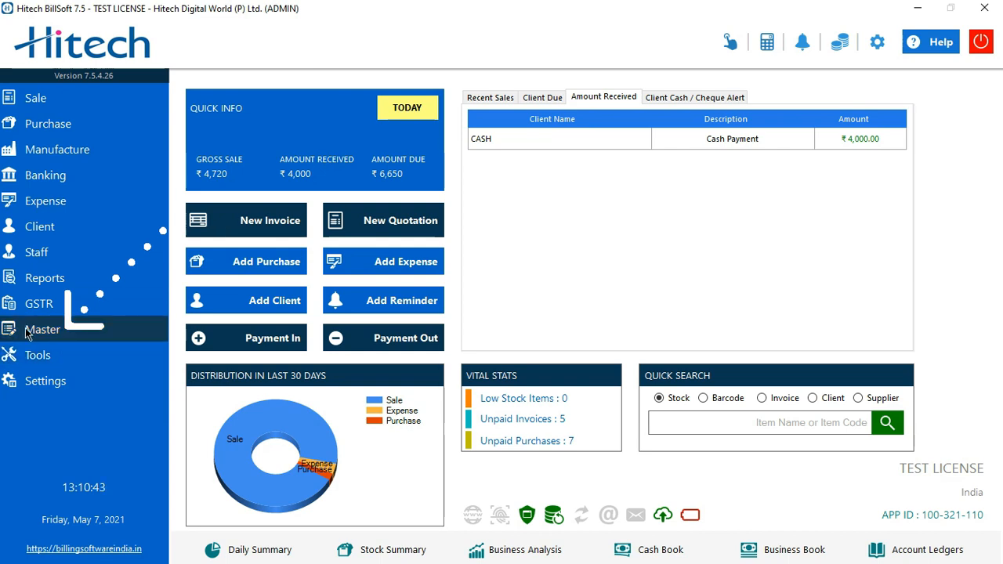
- List items in Search and Manage Items and show actions for Lays 25GM Sweet And Salty
left_click(42, 330)
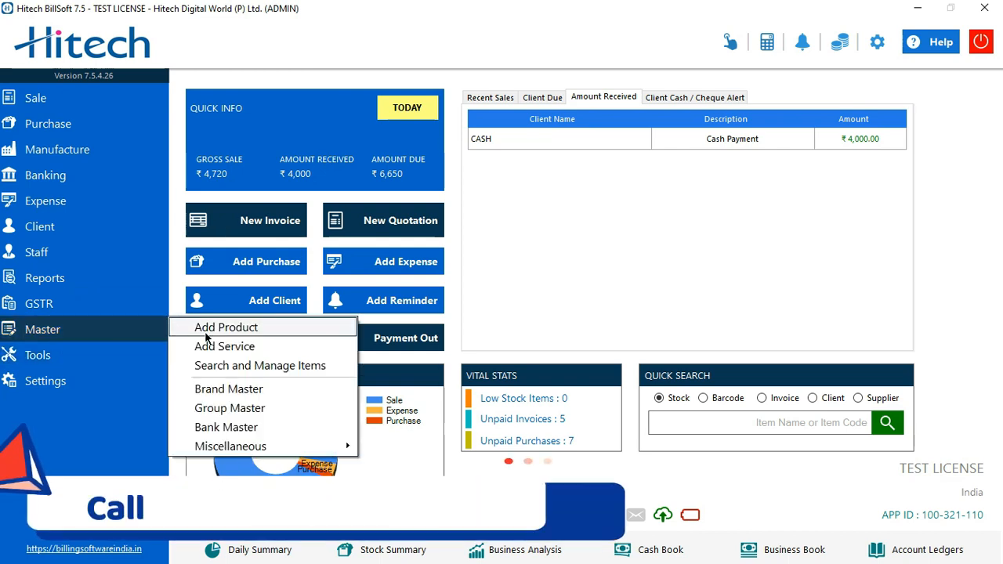
mouse_move(260, 365)
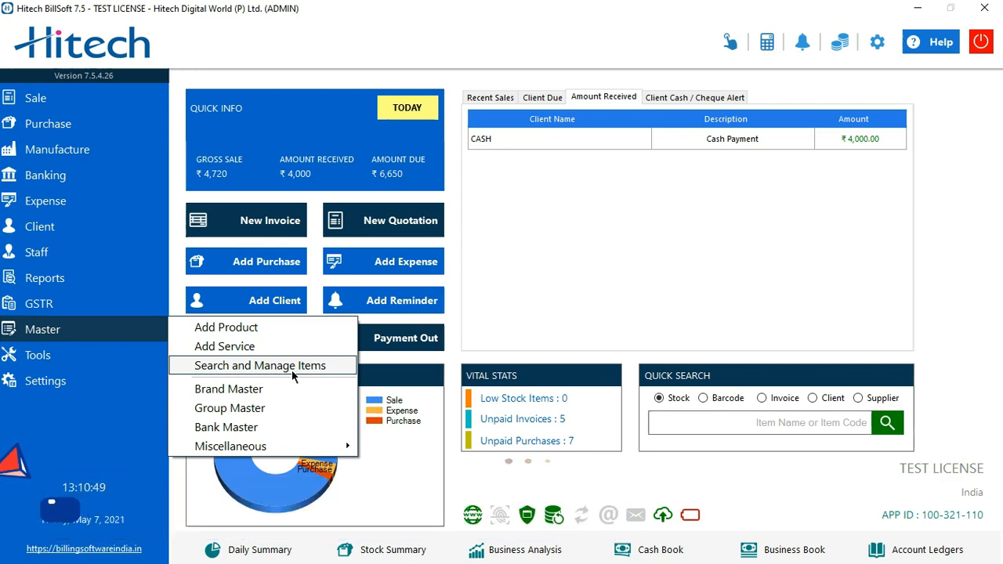
left_click(261, 365)
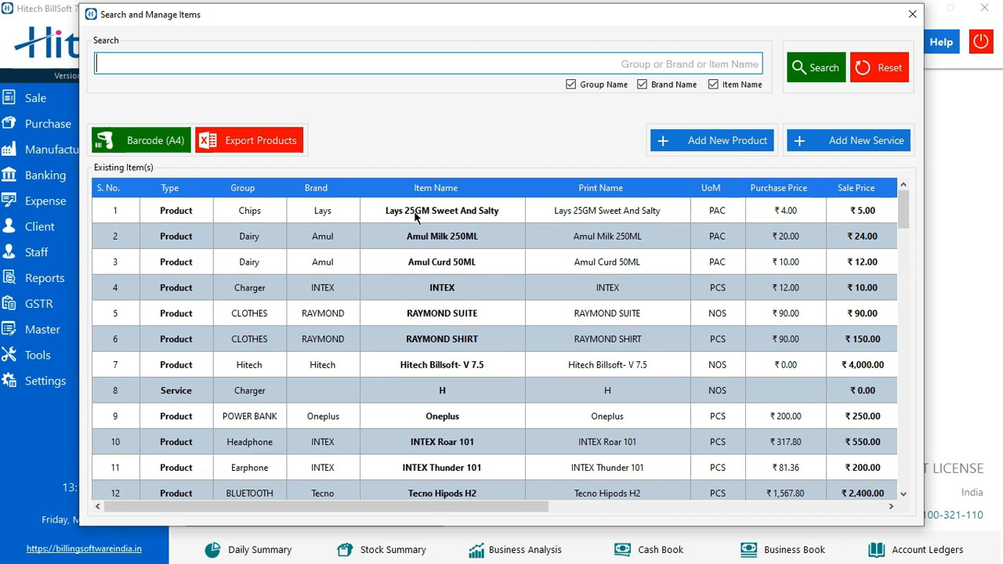
right_click(442, 210)
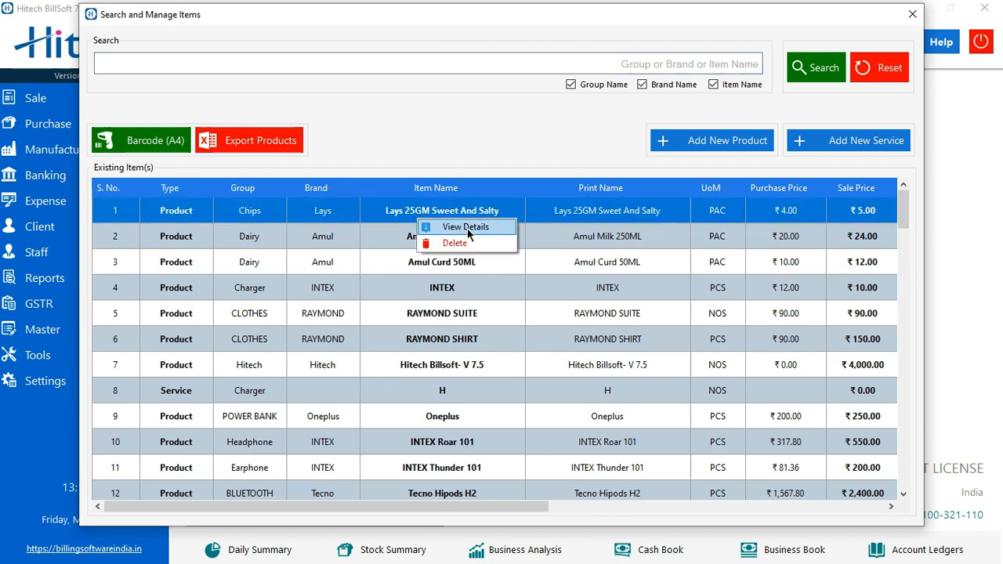